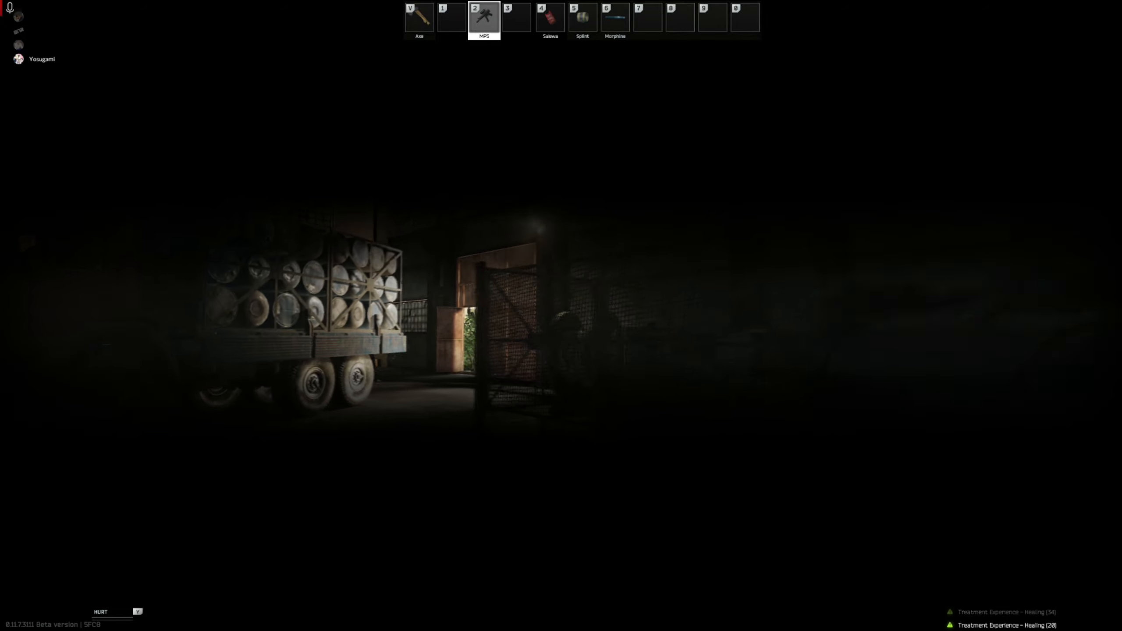
Step: Bring up the character's health overview with body-part condition and carried gear
key(4)
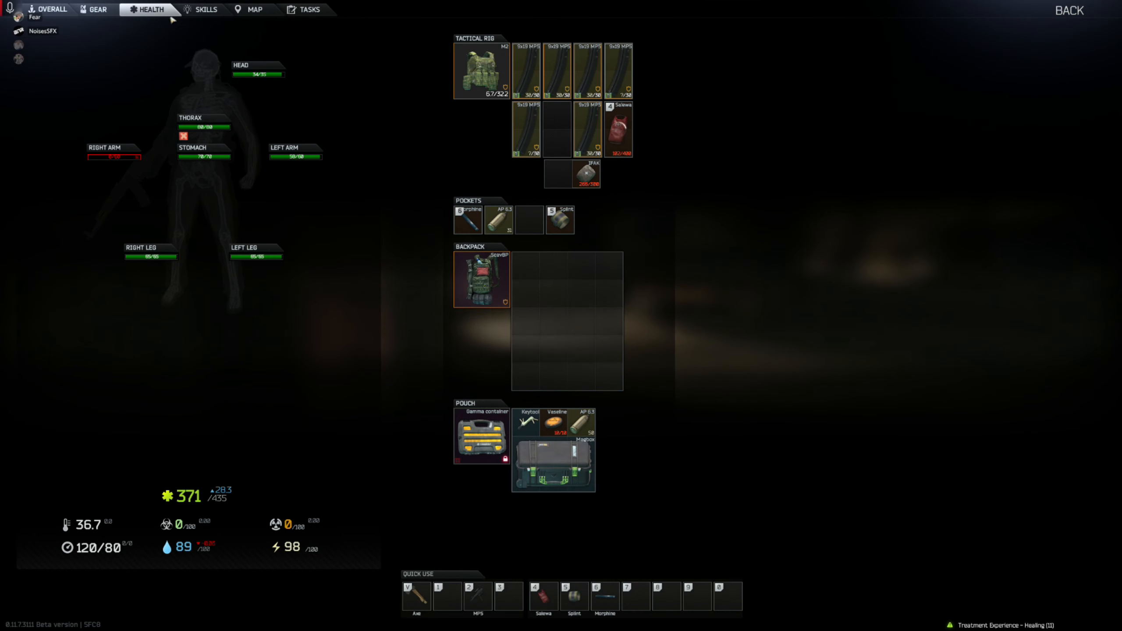
Step: Close the health overview and return to the raid in the foliage
click(96, 10)
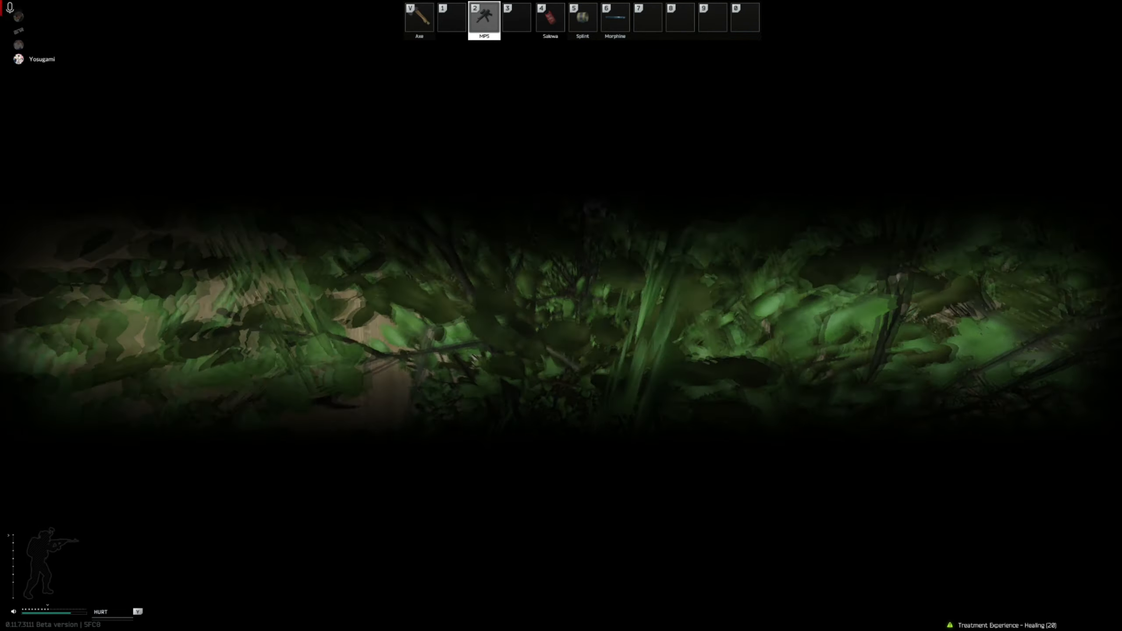
key(tab)
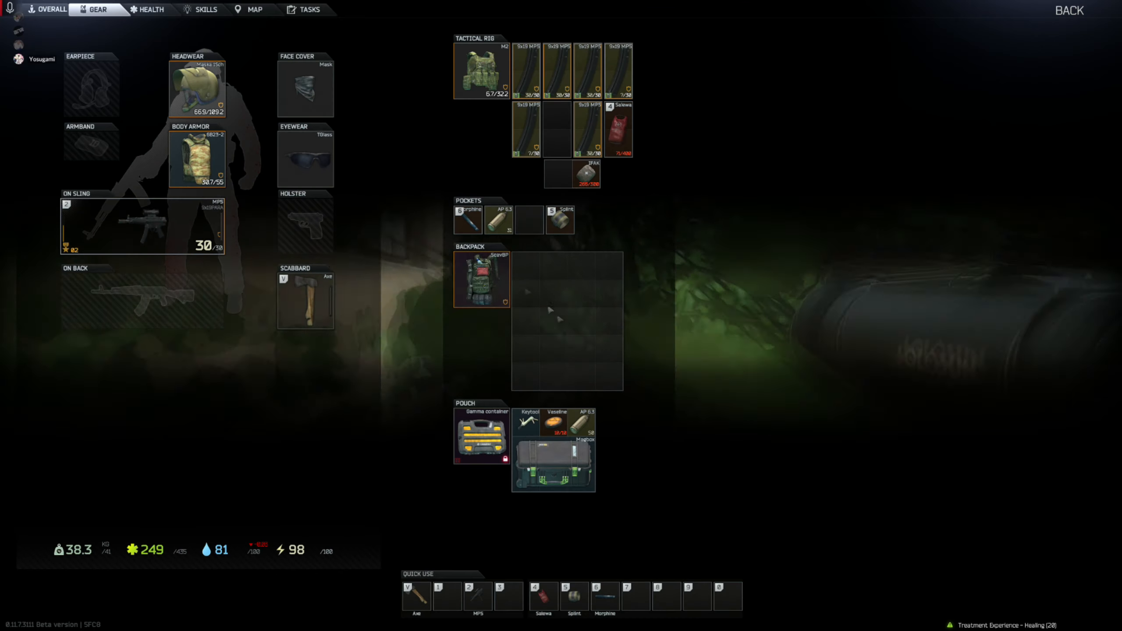
click(150, 10)
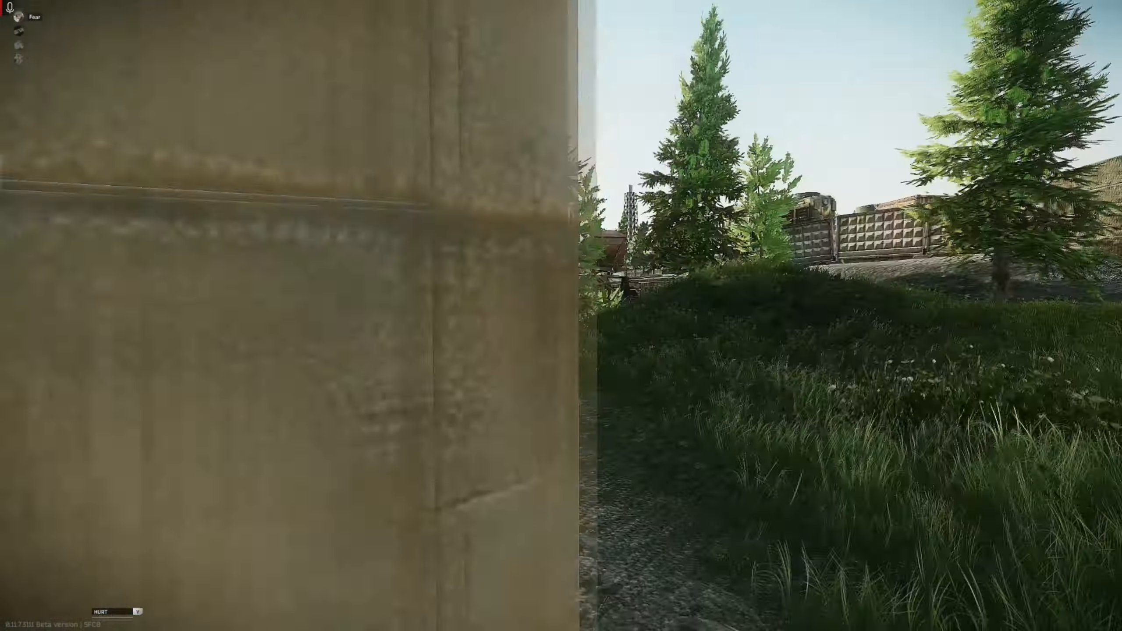
mouse_move(561, 315)
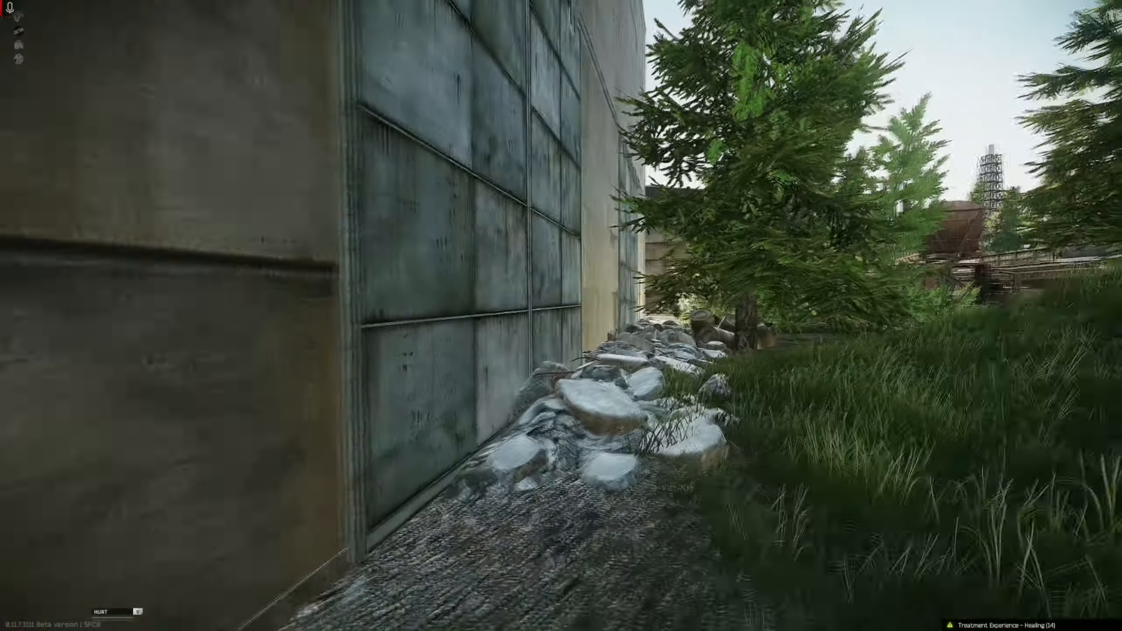